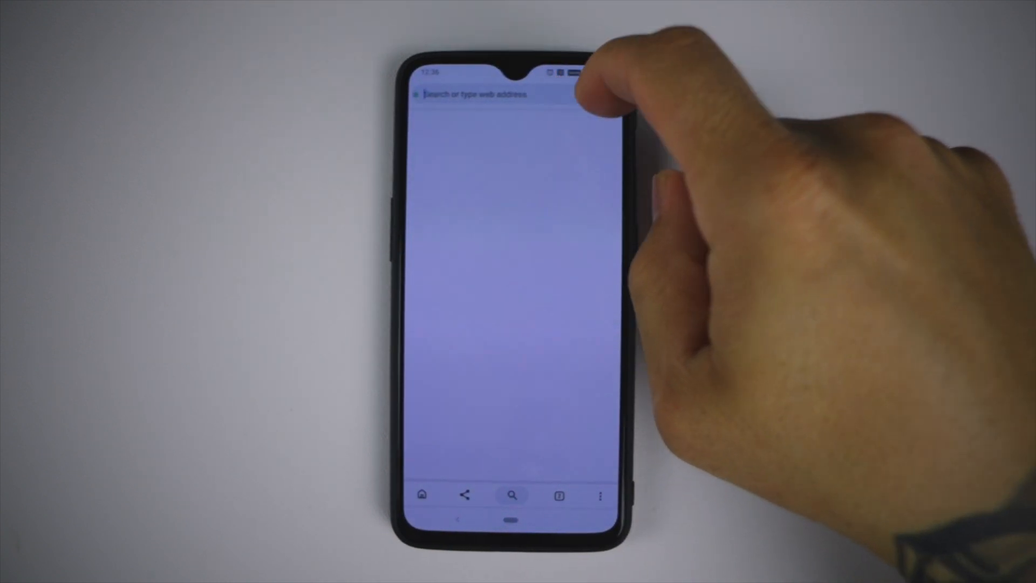
Step: Search Google for 'oneplus 6t update' and open the Software Upgrade - OnePlus result
{"action": "left_click", "coordinate": [489, 94]}
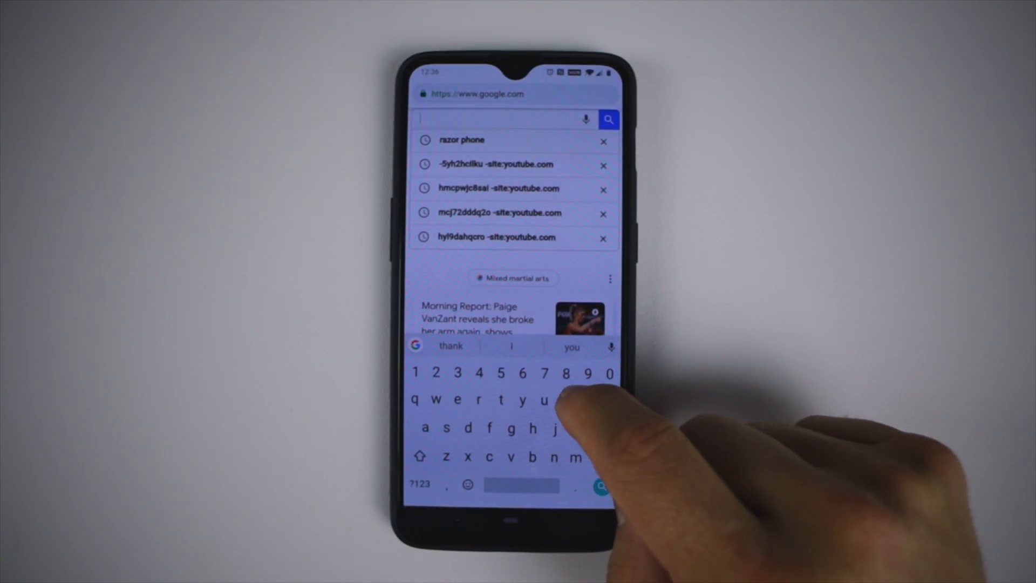
{"action": "type", "text": "one"}
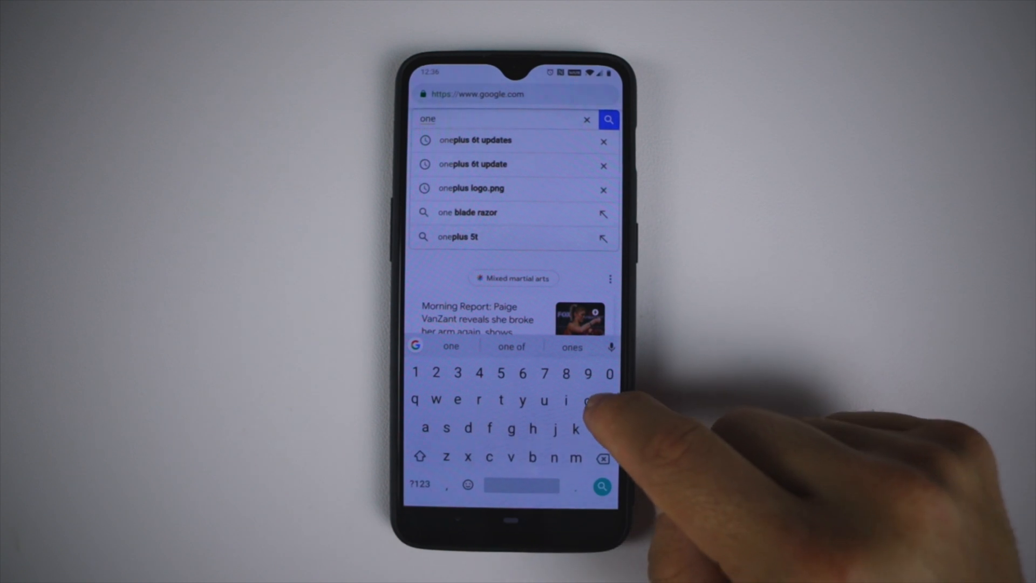
{"action": "left_click", "coordinate": [476, 139]}
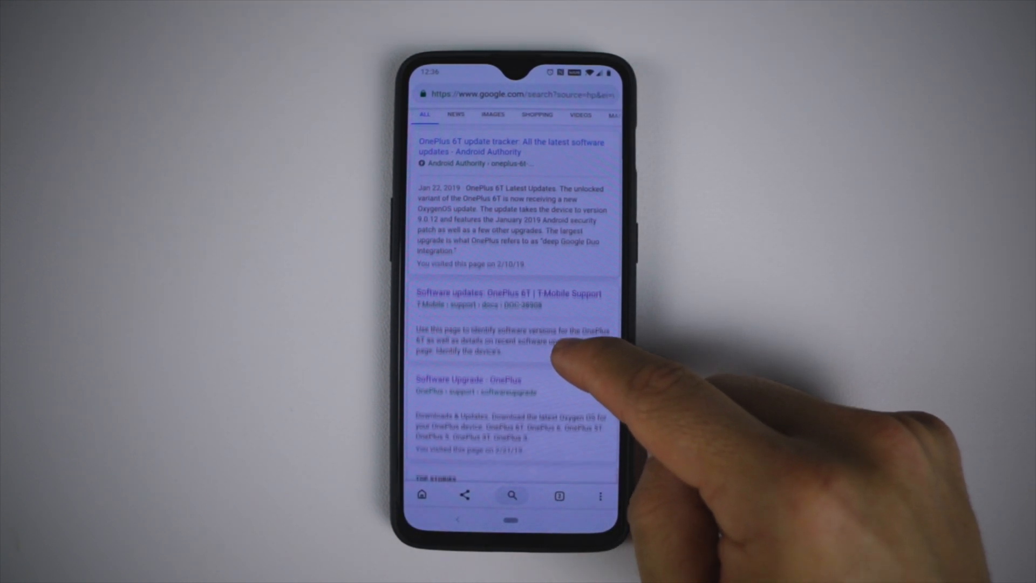
{"action": "scroll", "scroll_direction": "down", "scroll_amount": 3}
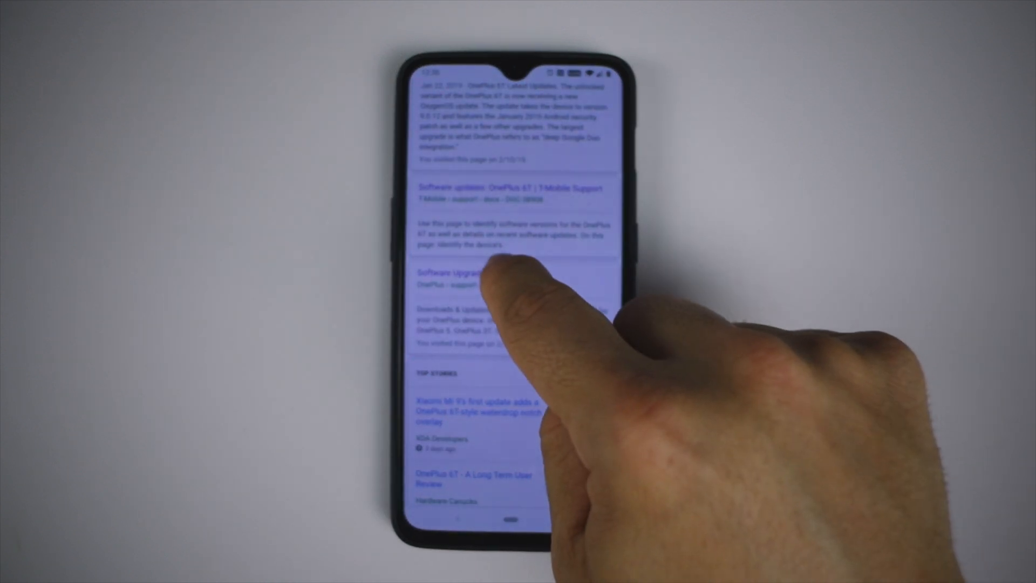
{"action": "left_click", "coordinate": [482, 271]}
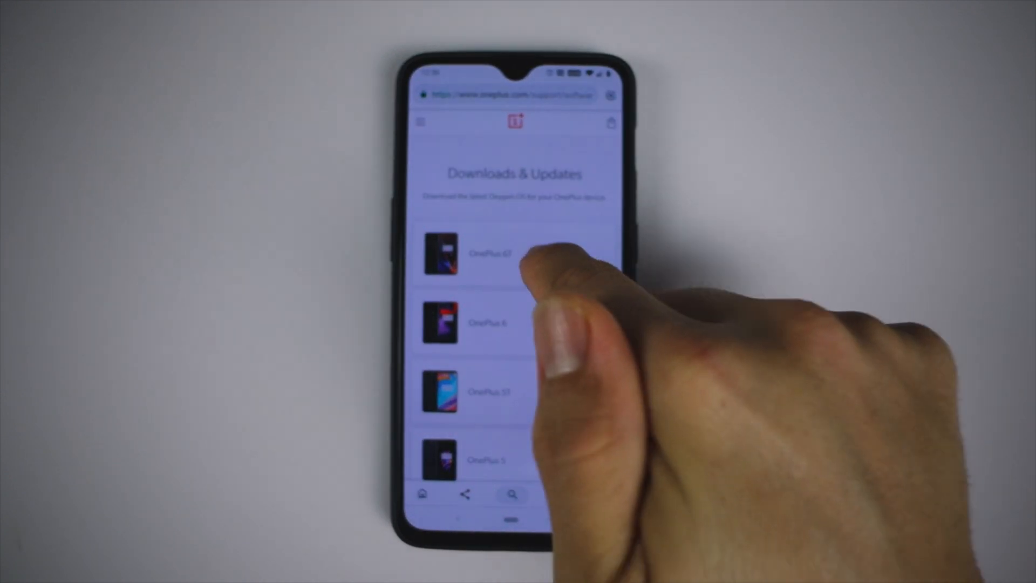
Step: Select the OnePlus 6T and download its official OxygenOS 9.0.12 build
{"action": "left_click", "coordinate": [489, 254]}
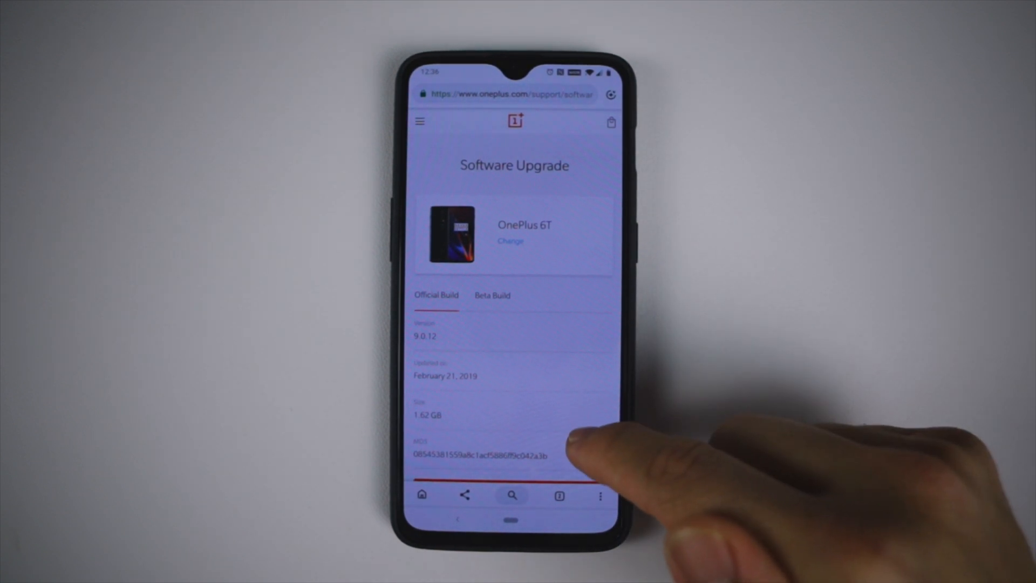
{"action": "scroll", "scroll_direction": "down", "scroll_amount": 3}
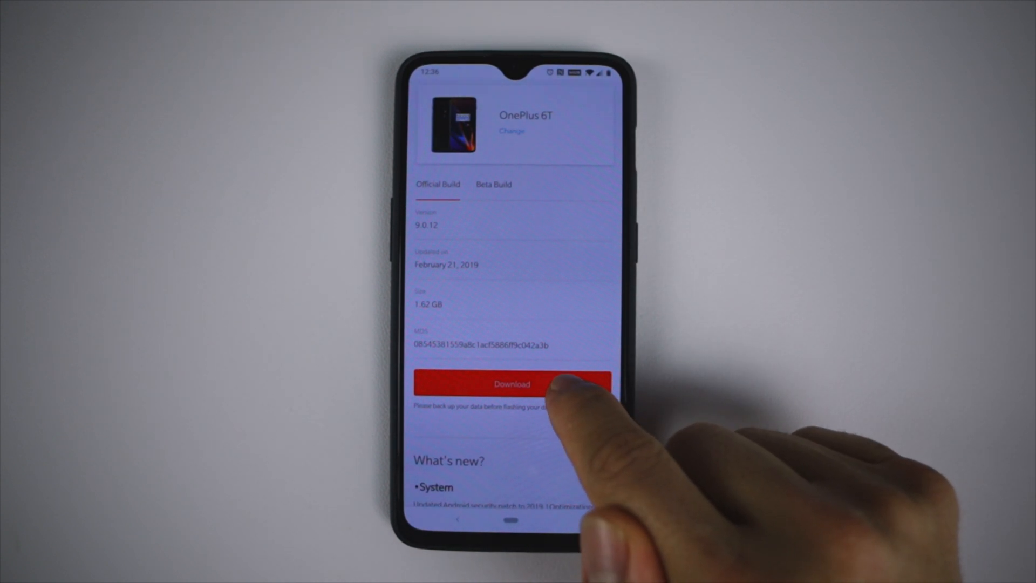
{"action": "left_click", "coordinate": [511, 384]}
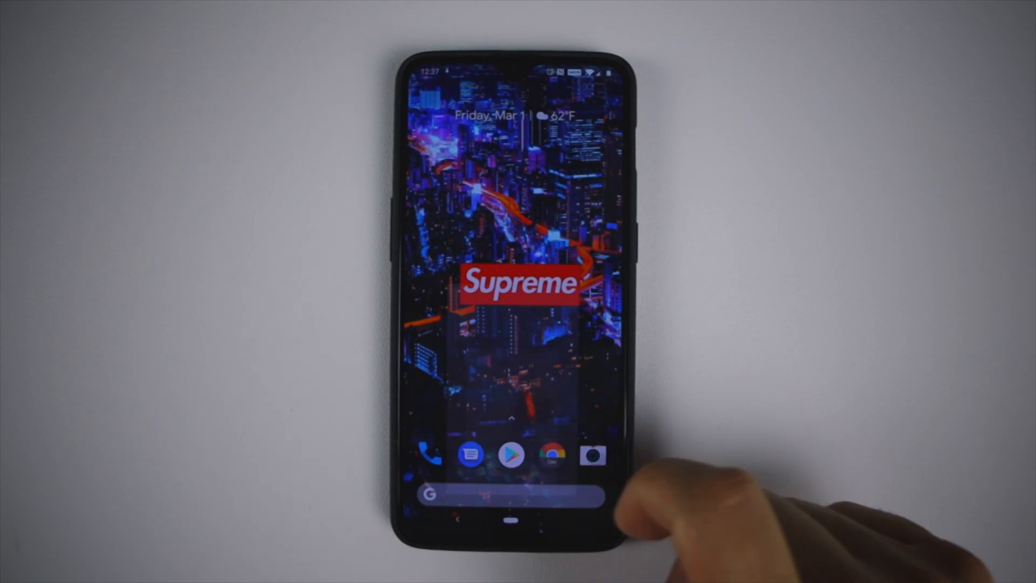
Step: Search the Play Store for 'es' and choose the ES File Explorer suggestion
{"action": "left_click", "coordinate": [510, 455]}
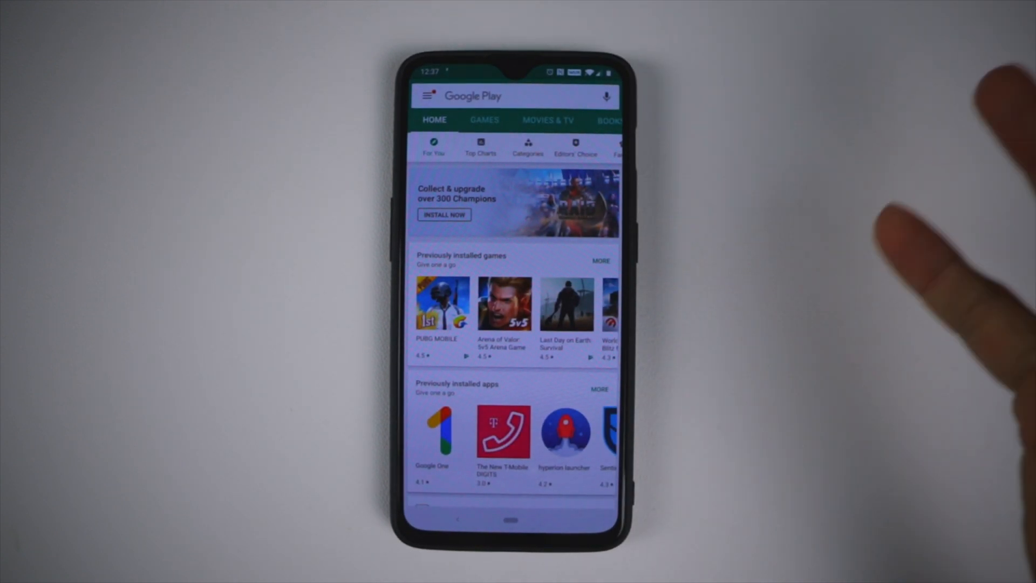
{"action": "left_click", "coordinate": [516, 96]}
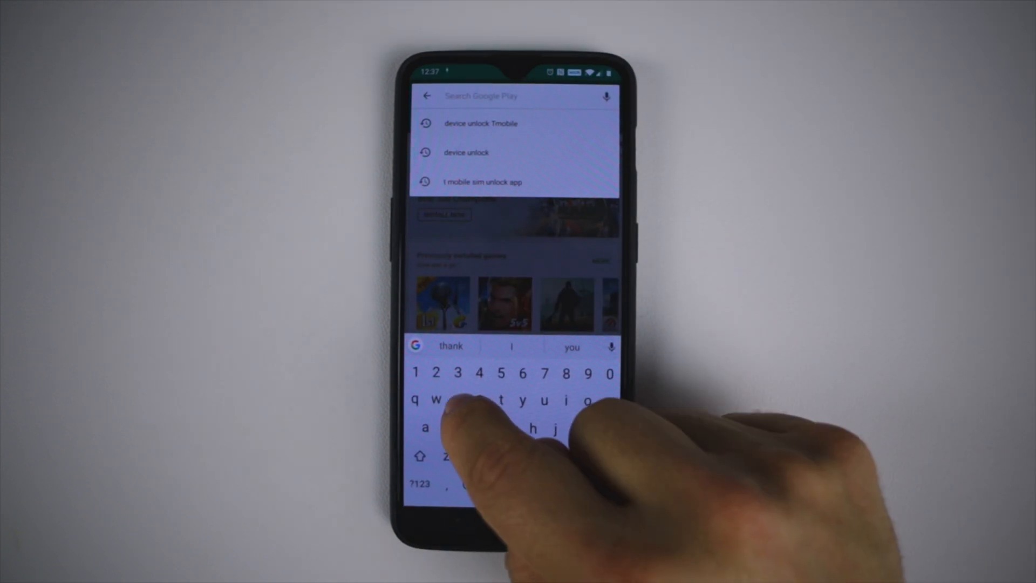
{"action": "type", "text": "es"}
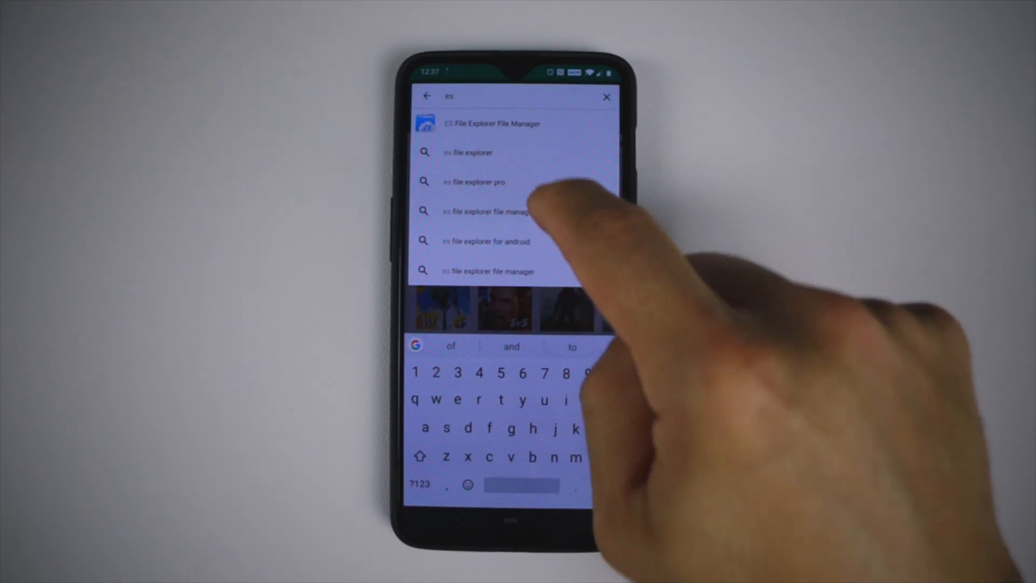
{"action": "left_click", "coordinate": [493, 123]}
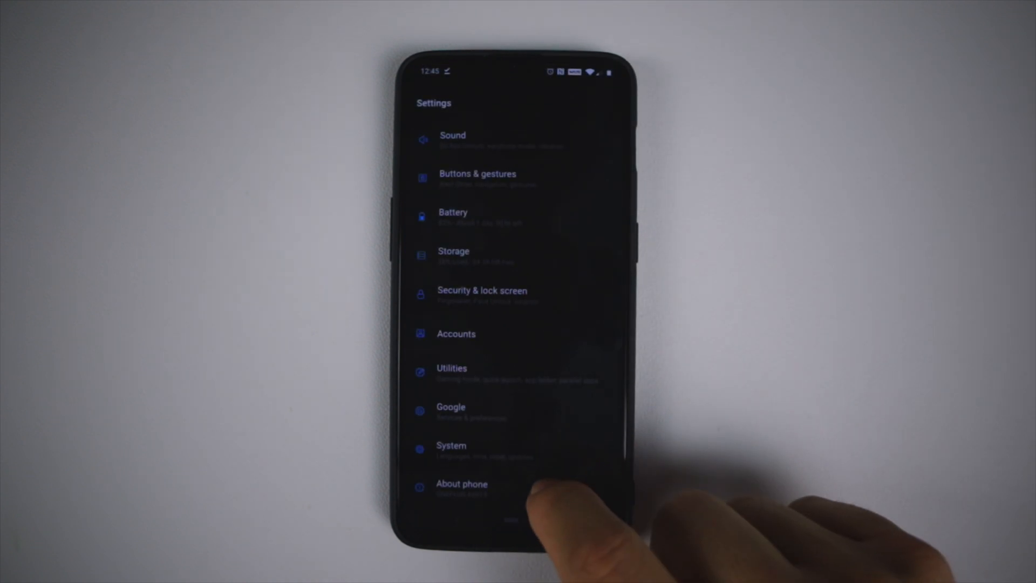
Step: View System updates showing build ONEPLUS A6013_34_181226 and its update options
{"action": "left_click", "coordinate": [452, 449]}
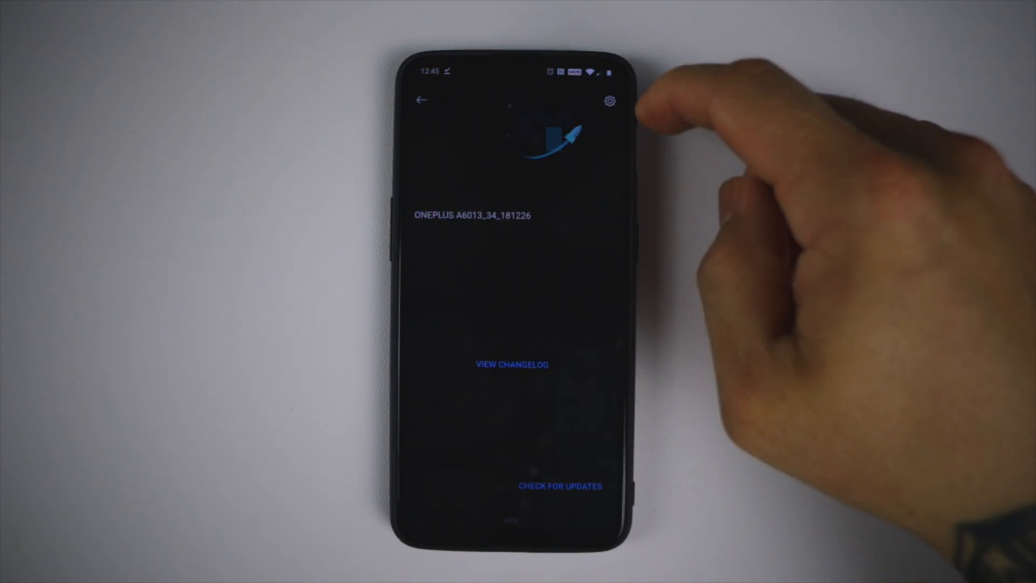
{"action": "left_click", "coordinate": [609, 101]}
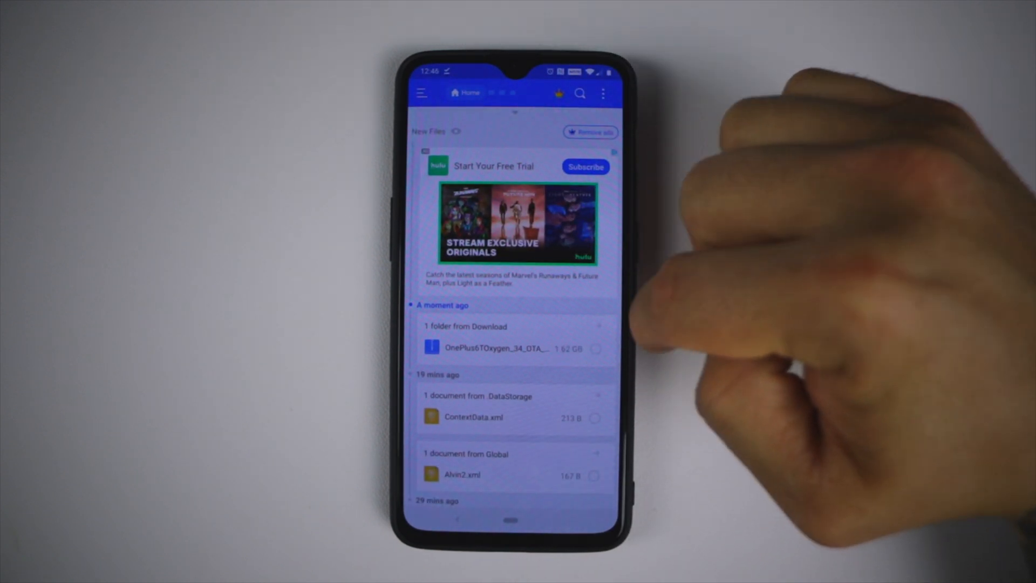
{"action": "mouse_move", "coordinate": [635, 370]}
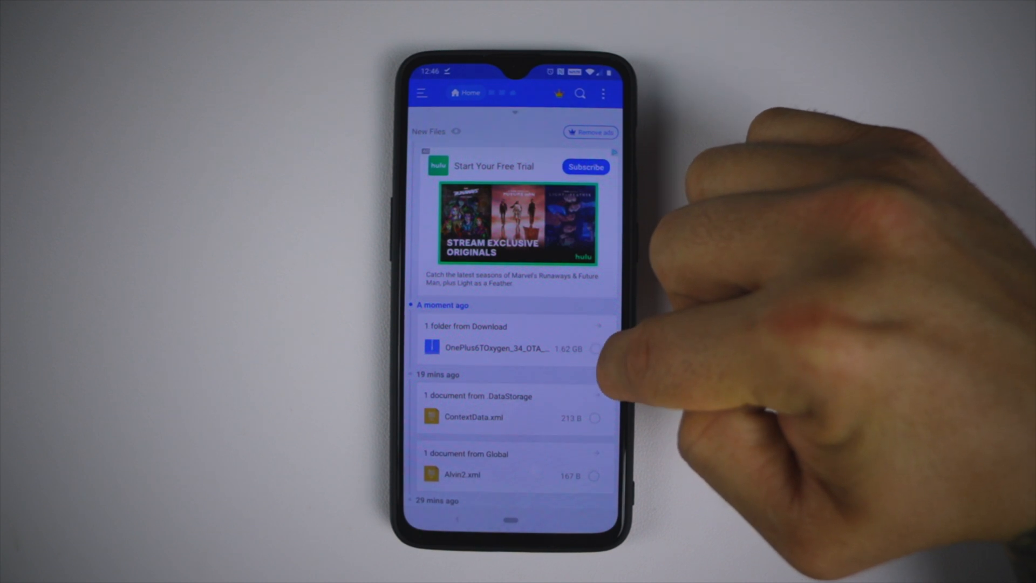
Step: Move the 1.62 GB OxygenOS update file to internal storage root and dismiss the unlock offer
{"action": "left_click", "coordinate": [497, 349]}
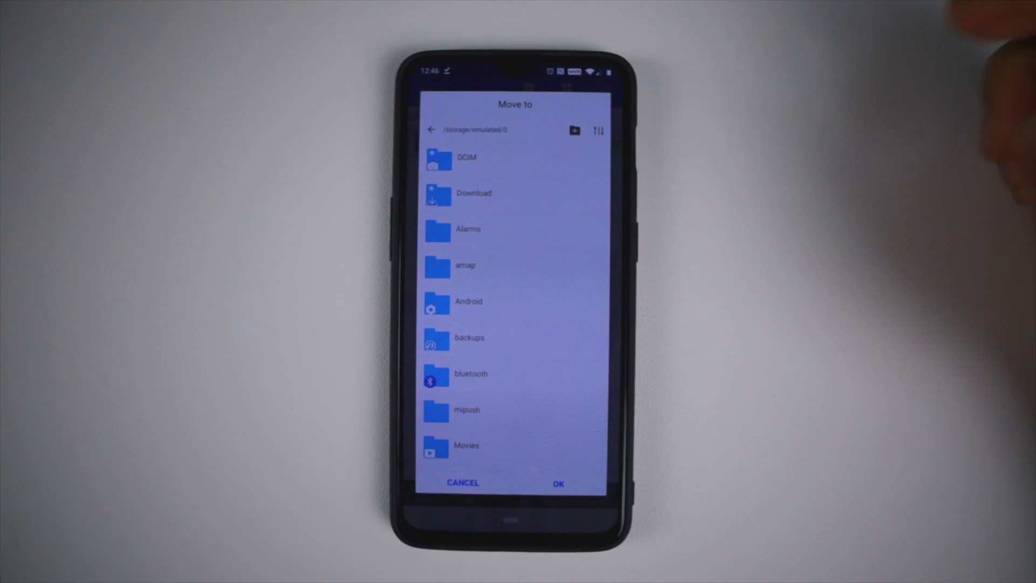
{"action": "left_click", "coordinate": [432, 129]}
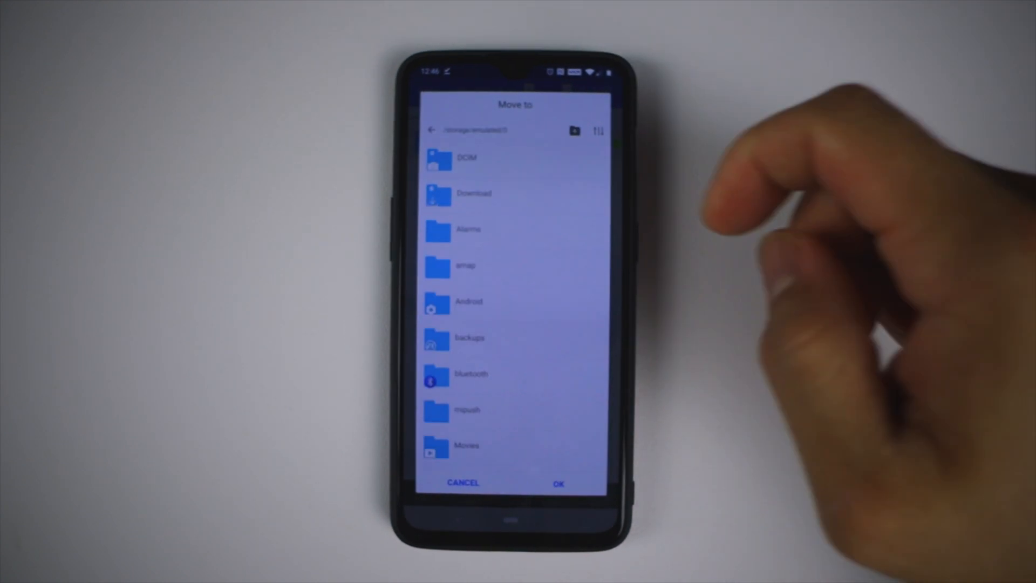
{"action": "left_click", "coordinate": [559, 482]}
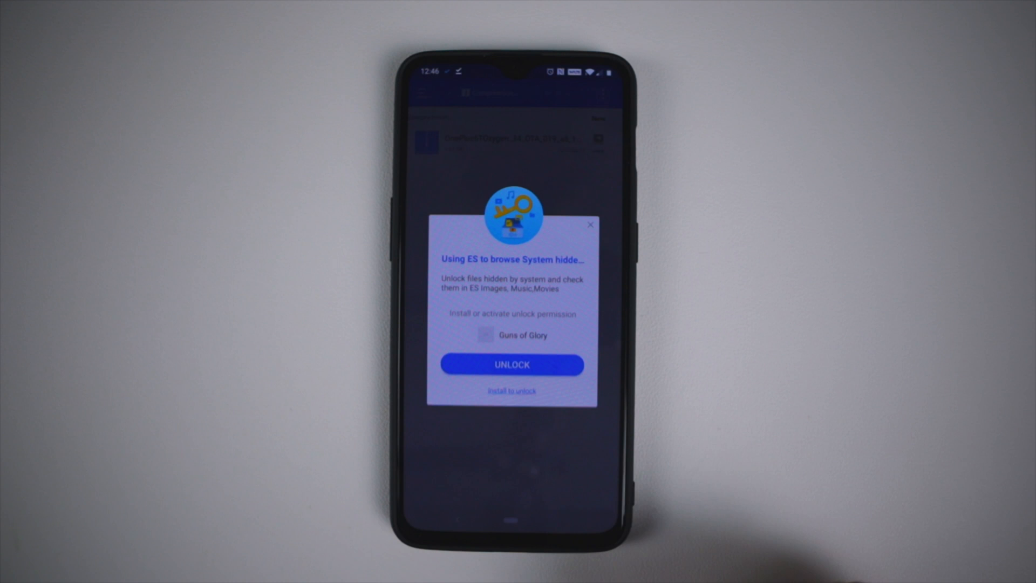
{"action": "left_click", "coordinate": [590, 224]}
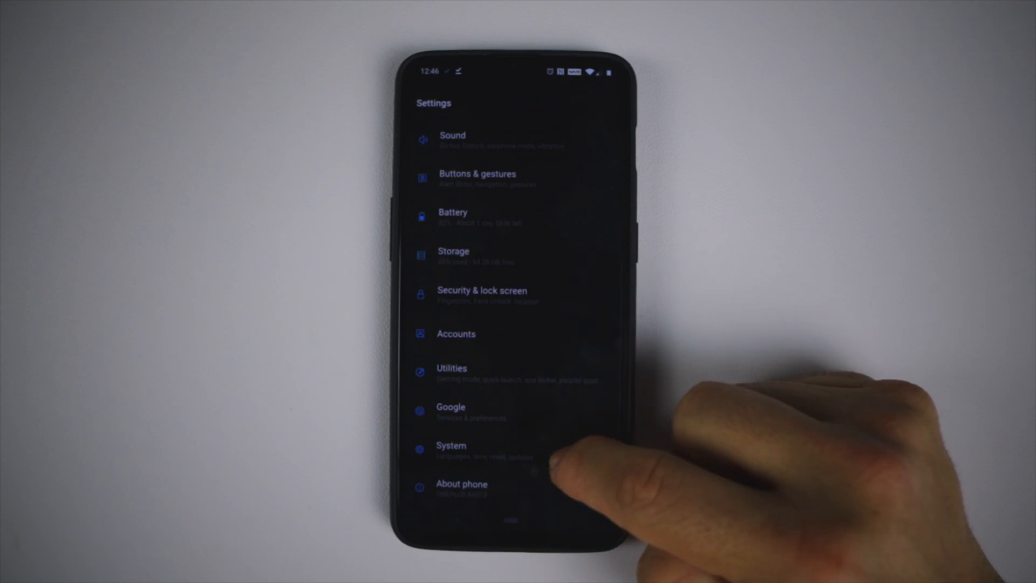
Step: Run Local upgrade with the stored OTA zip and confirm Install Now for OxygenOS 9.0.12
{"action": "left_click", "coordinate": [451, 446]}
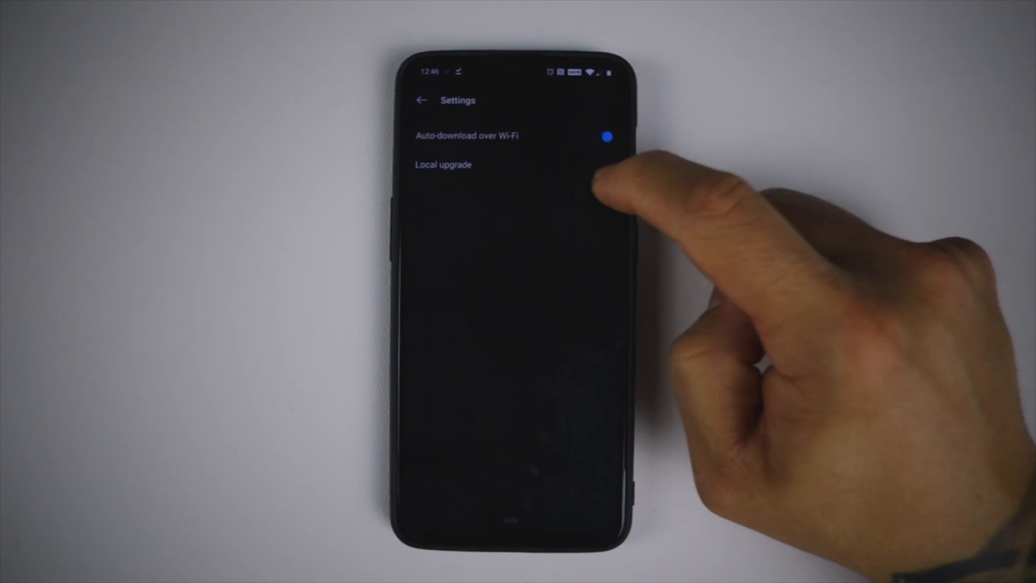
{"action": "left_click", "coordinate": [443, 164]}
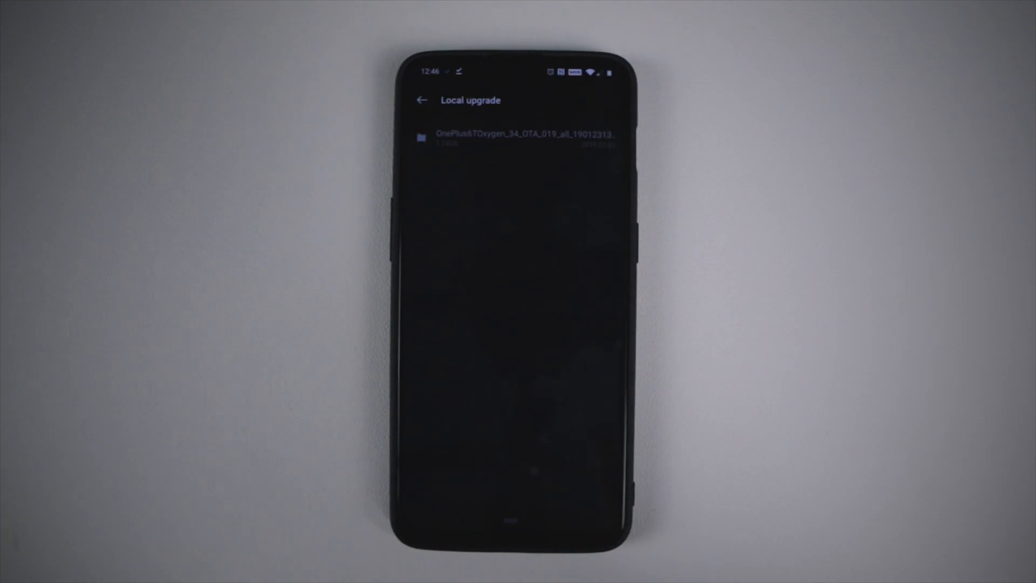
{"action": "left_click", "coordinate": [523, 137]}
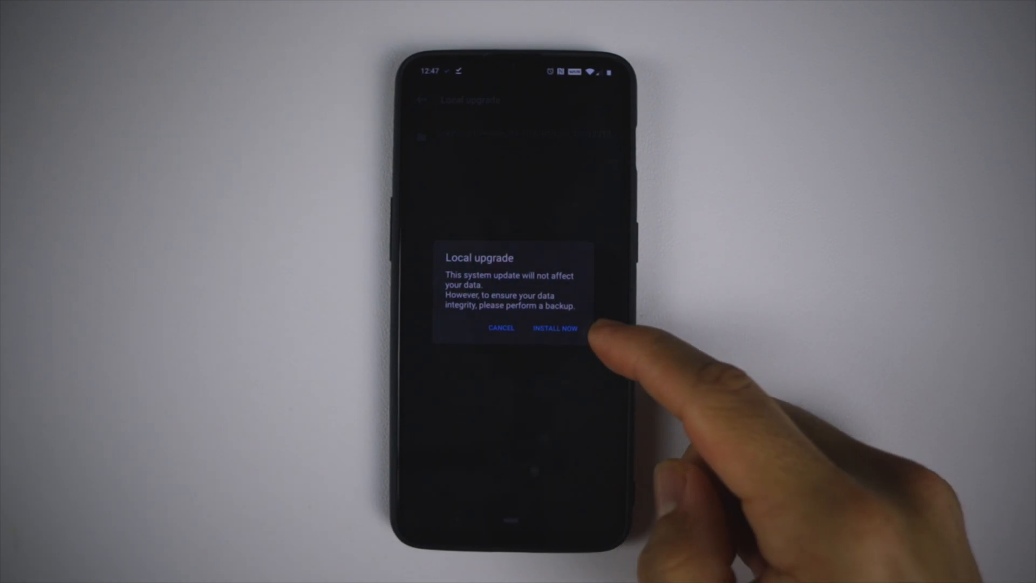
{"action": "left_click", "coordinate": [554, 329]}
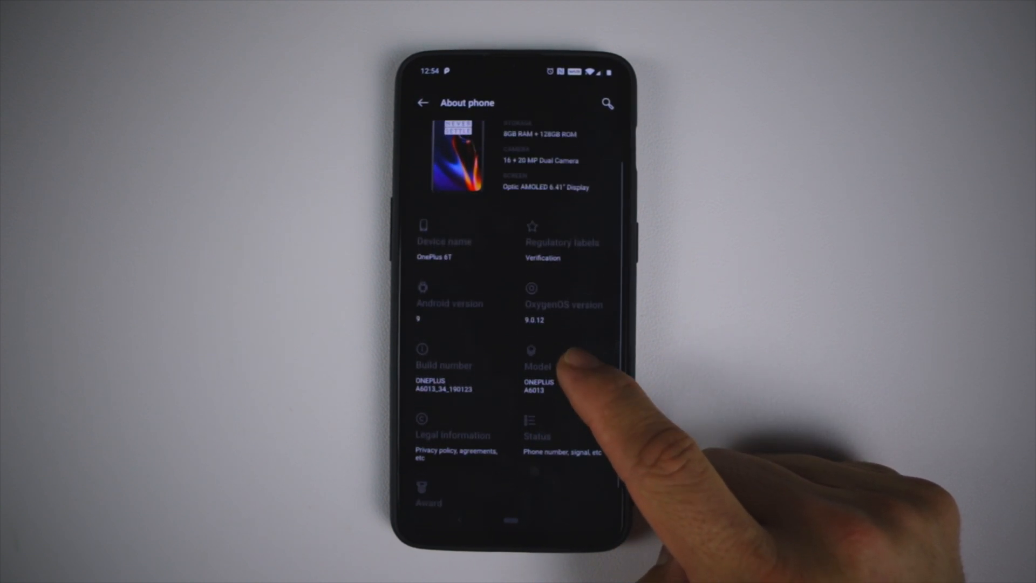
Step: Review About phone and return to System updates showing build ONEPLUS A6013_34_190123
{"action": "scroll", "scroll_direction": "down", "scroll_amount": 3}
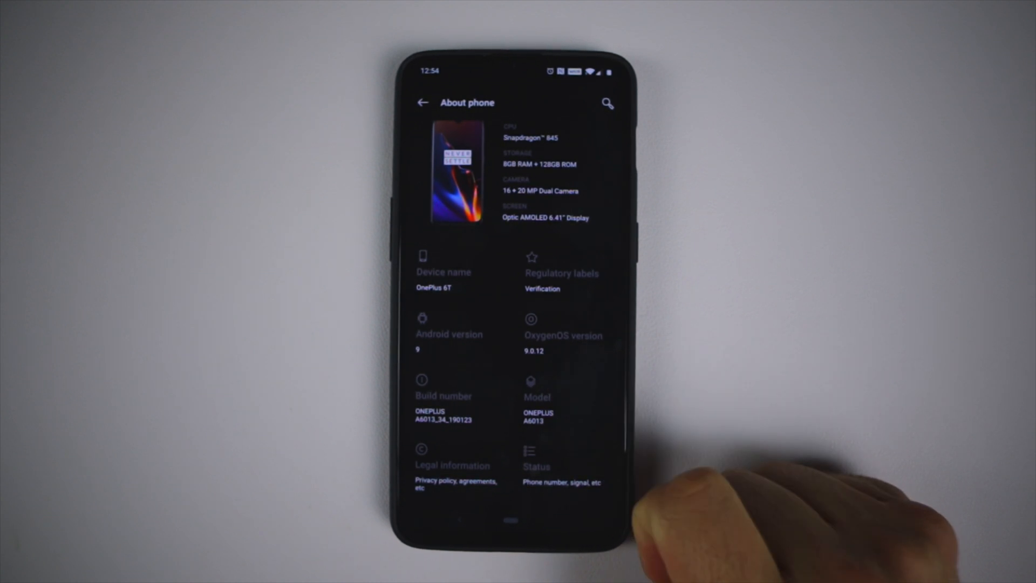
{"action": "mouse_move", "coordinate": [595, 449]}
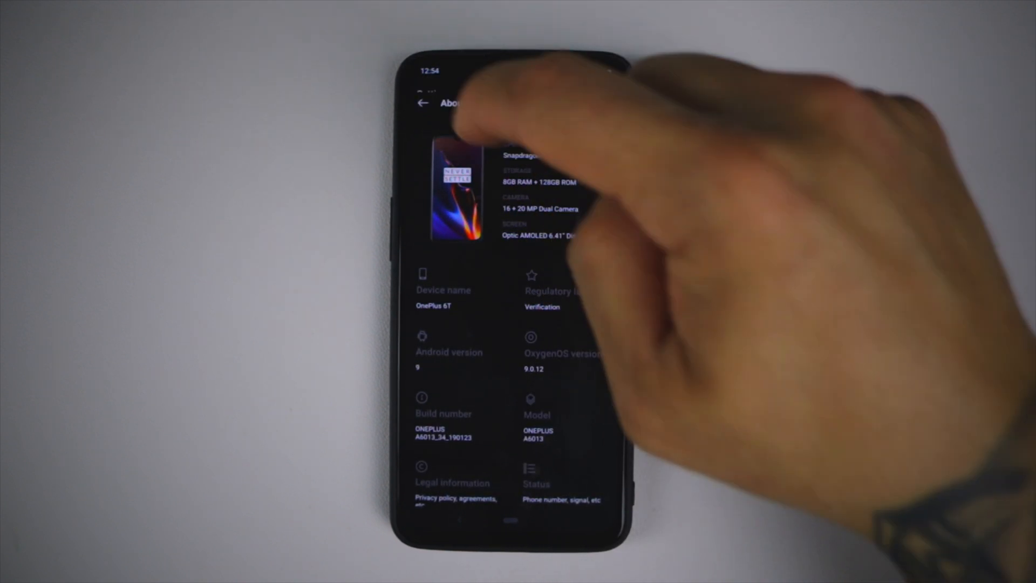
{"action": "left_click", "coordinate": [423, 103]}
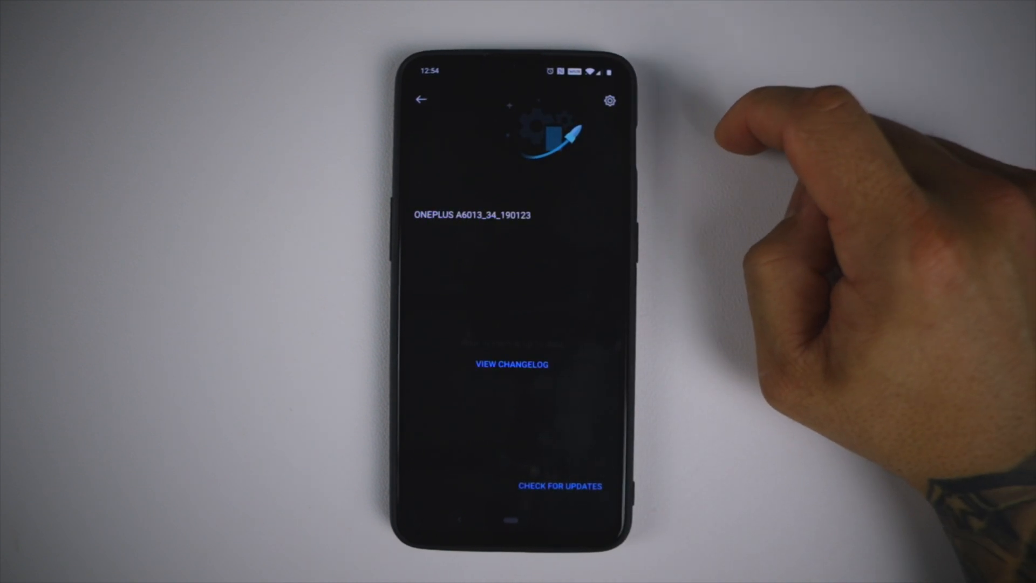
Step: Check the update settings and Local upgrade package list once more
{"action": "left_click", "coordinate": [511, 364]}
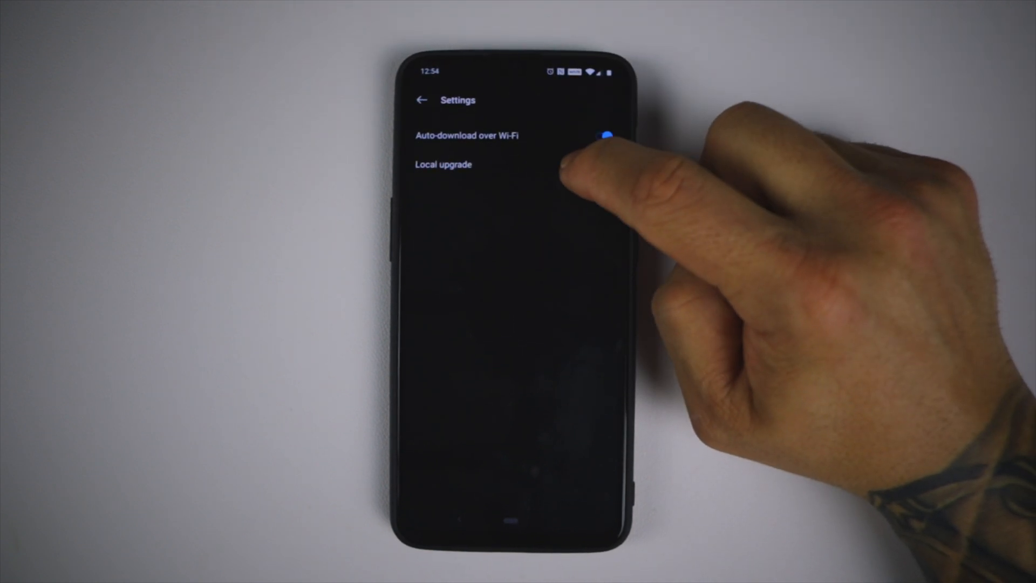
{"action": "left_click", "coordinate": [443, 164]}
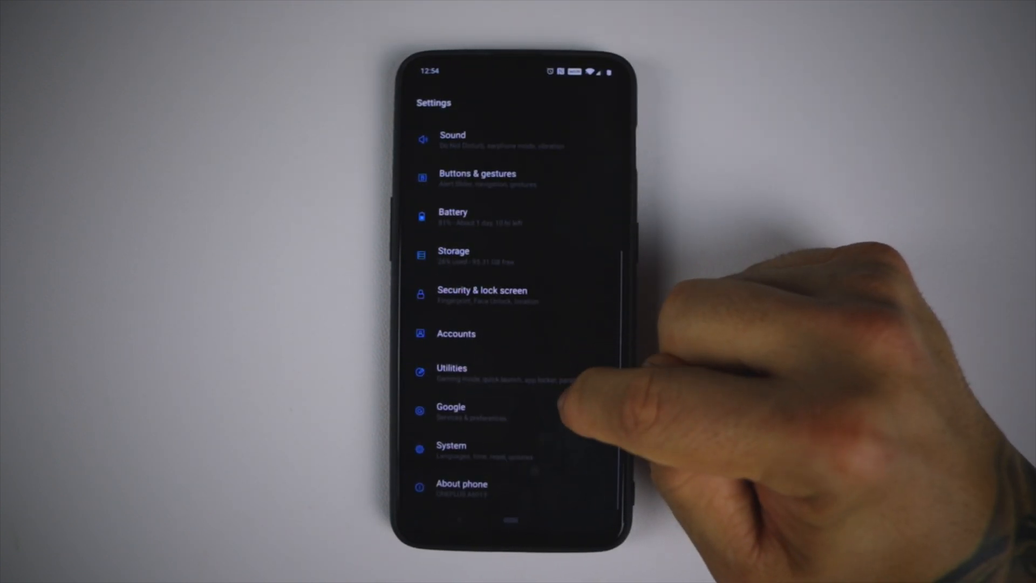
Step: Browse System and Developer options, then view About phone showing OxygenOS 9.0.12
{"action": "left_click", "coordinate": [451, 445]}
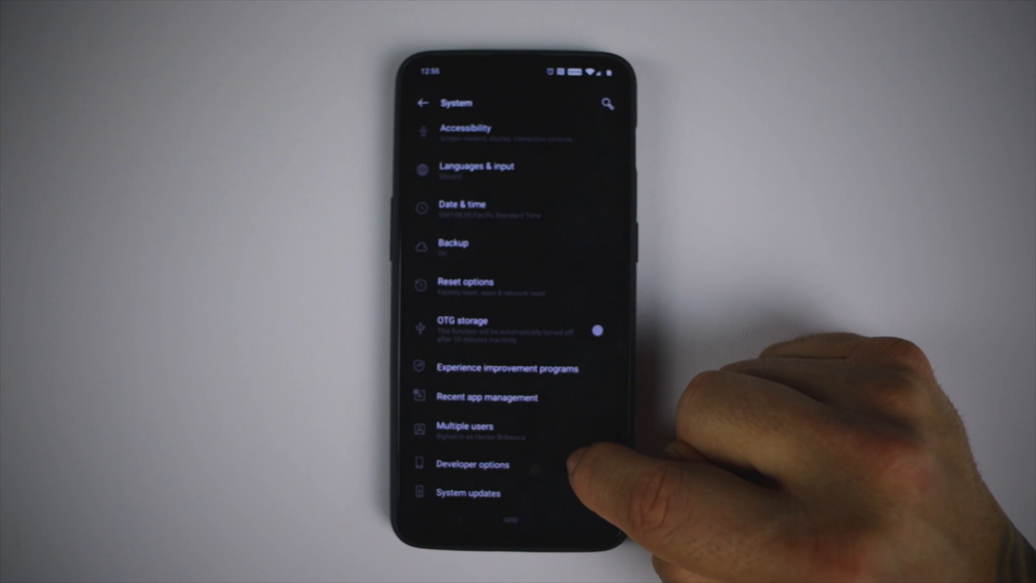
{"action": "scroll", "scroll_direction": "down", "scroll_amount": 3}
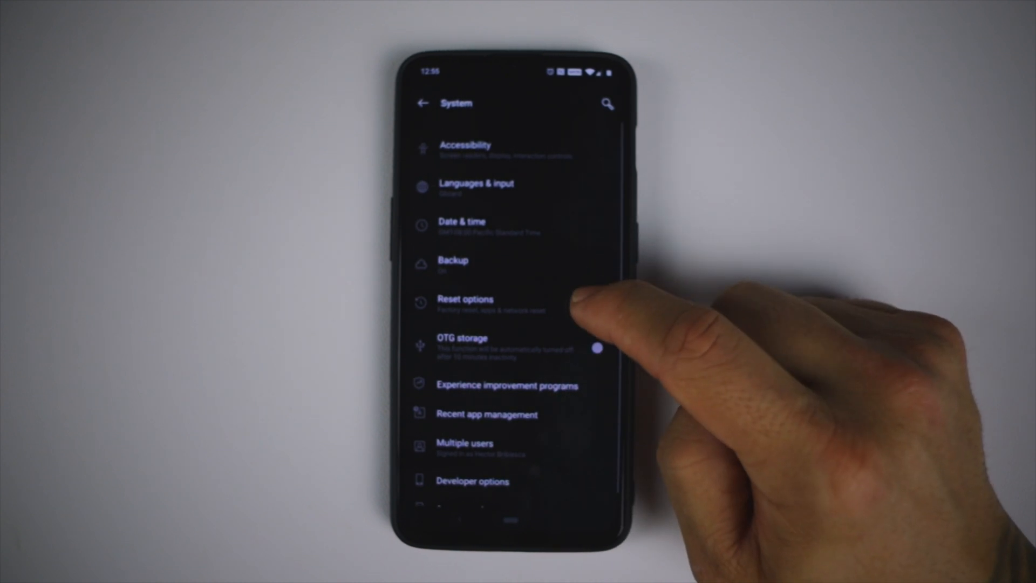
{"action": "left_click", "coordinate": [473, 480]}
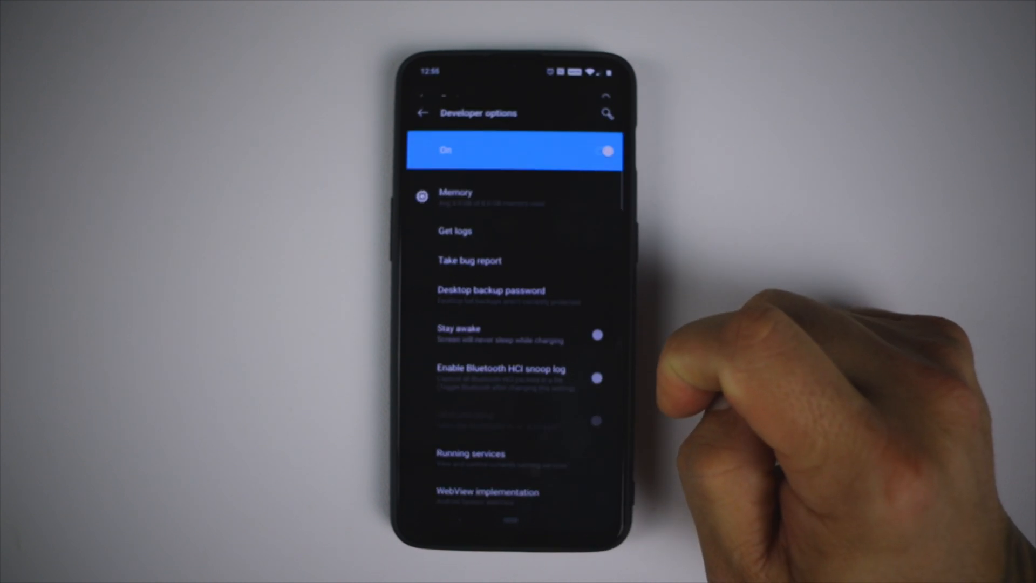
{"action": "left_click", "coordinate": [422, 112]}
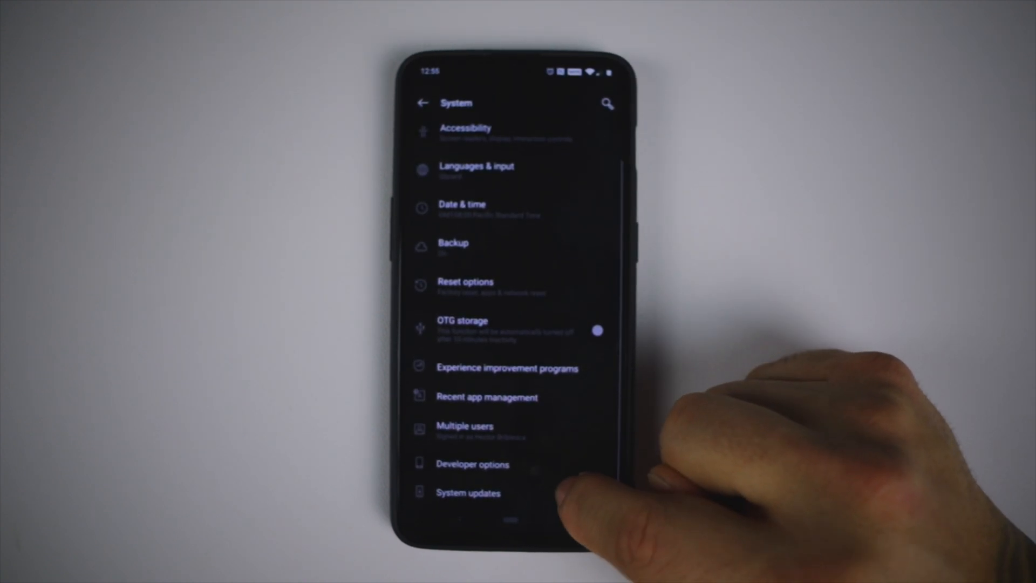
{"action": "left_click", "coordinate": [467, 493]}
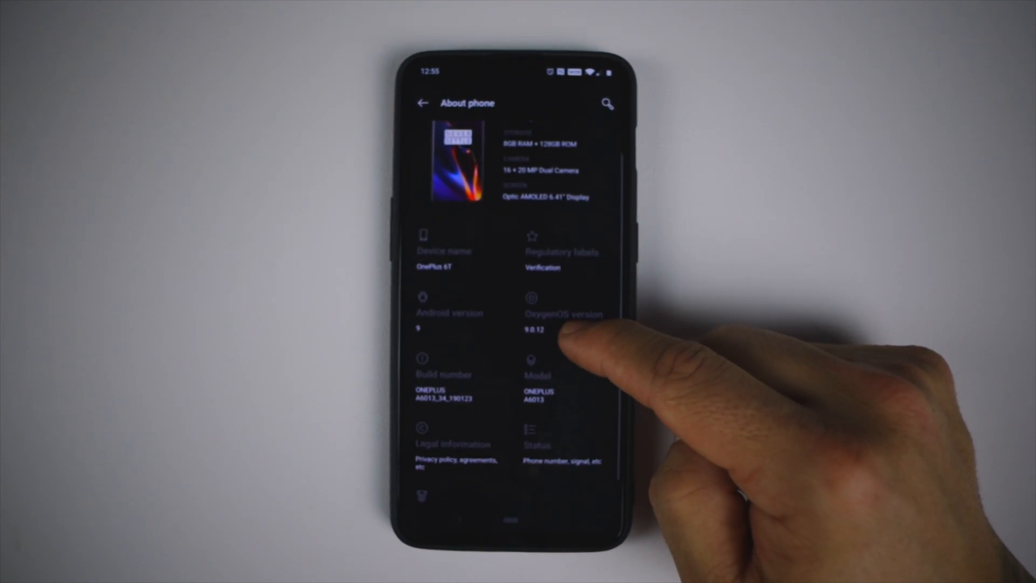
{"action": "left_click", "coordinate": [449, 322]}
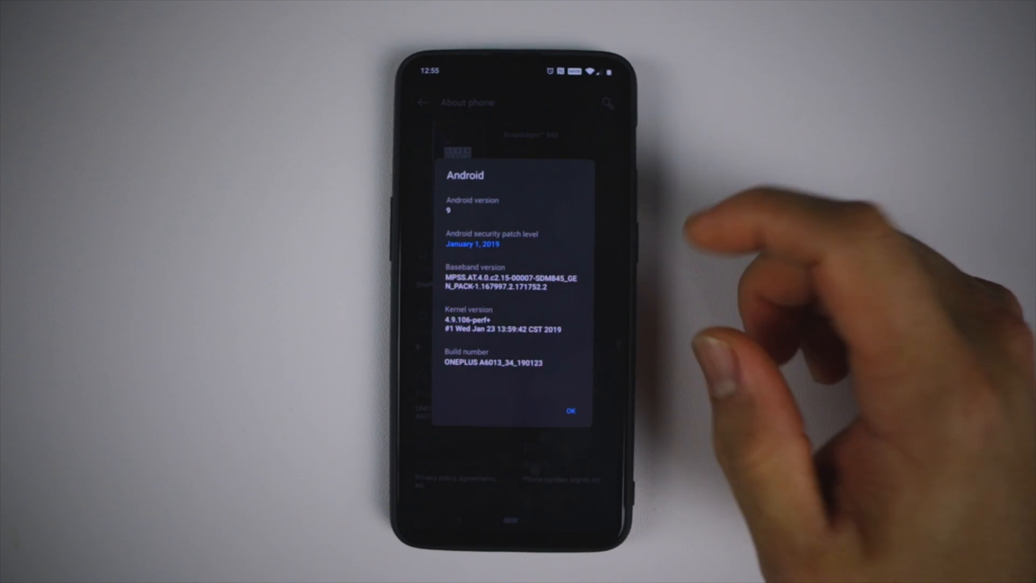
{"action": "left_click", "coordinate": [571, 410]}
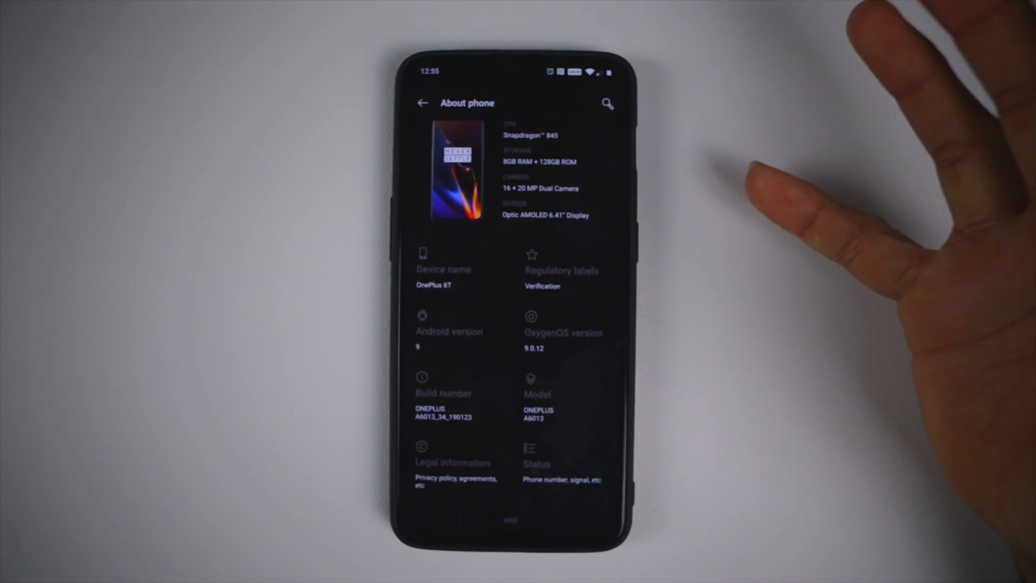